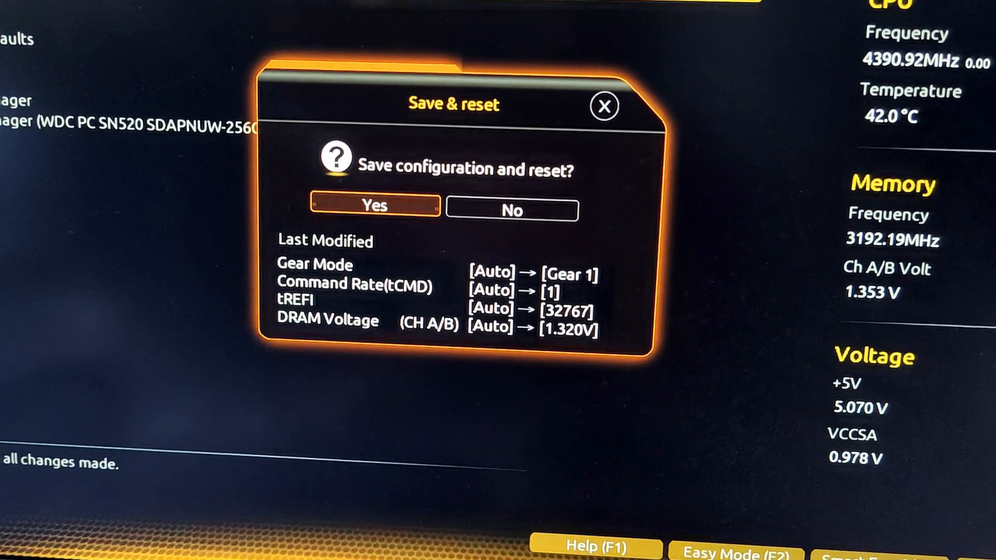
Confirm saving the memory tweaks (Gear 1, tREFI 32767, 1.320 V DRAM) and reboot into Windows.
click(373, 207)
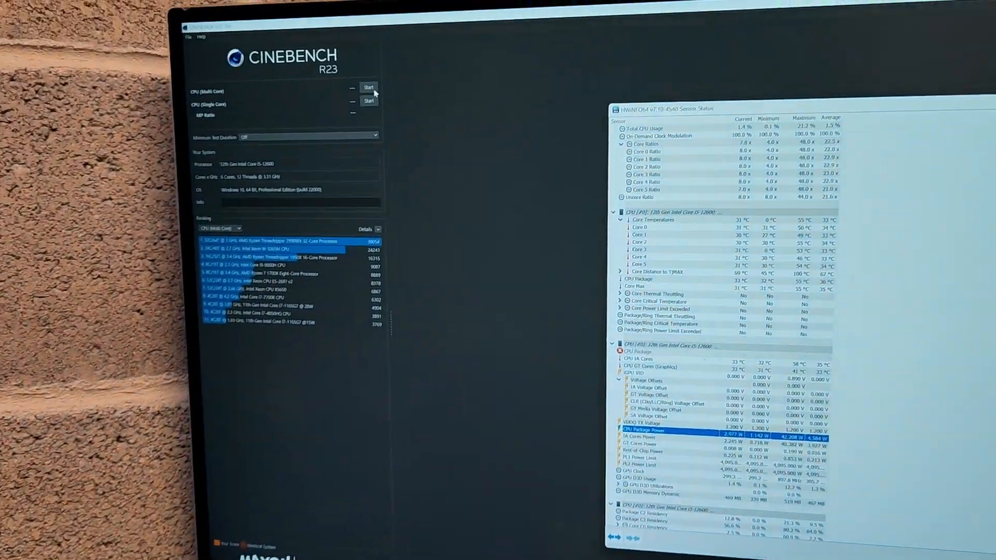
click(369, 87)
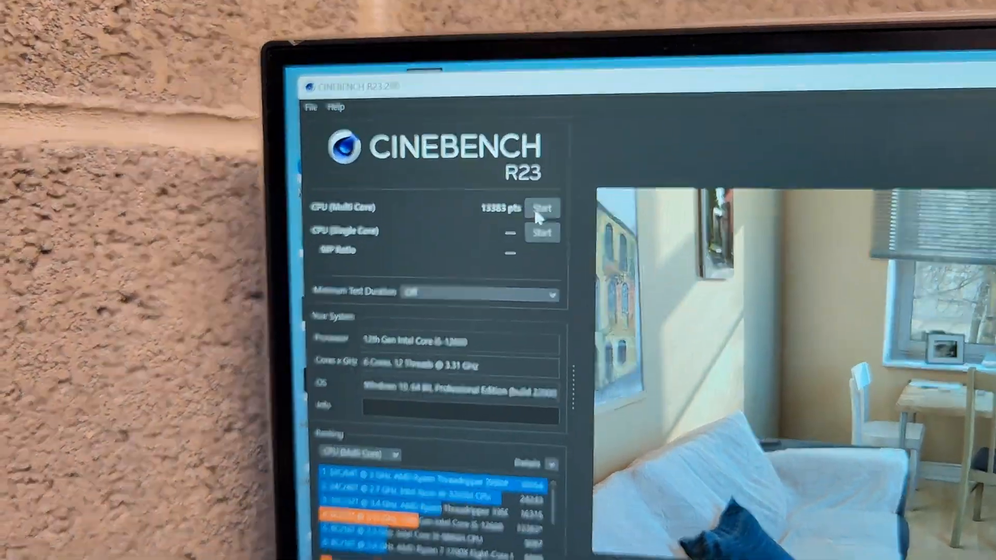
Record the 13383-point result and move toward Save & Exit with Dynamic Vcore at -0.020 V.
click(543, 208)
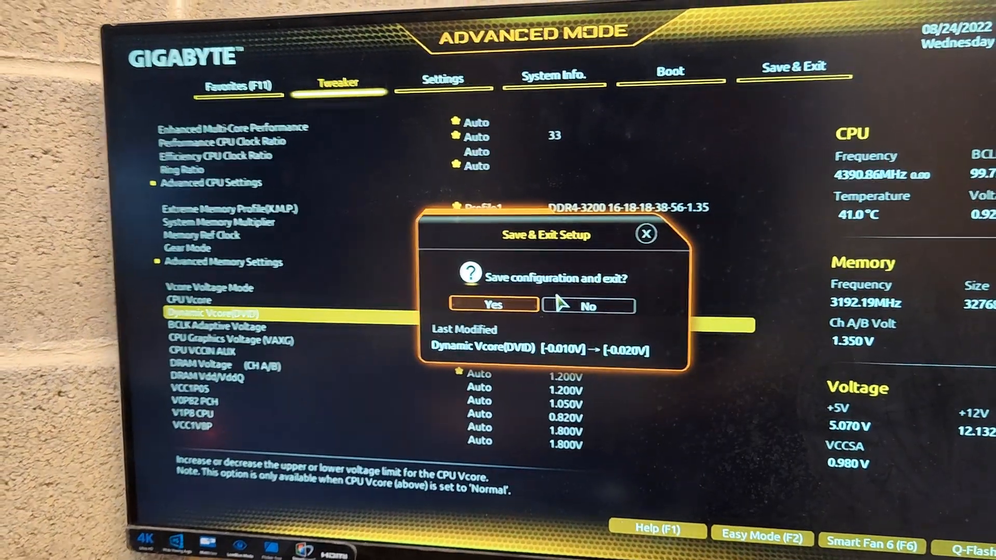
click(493, 305)
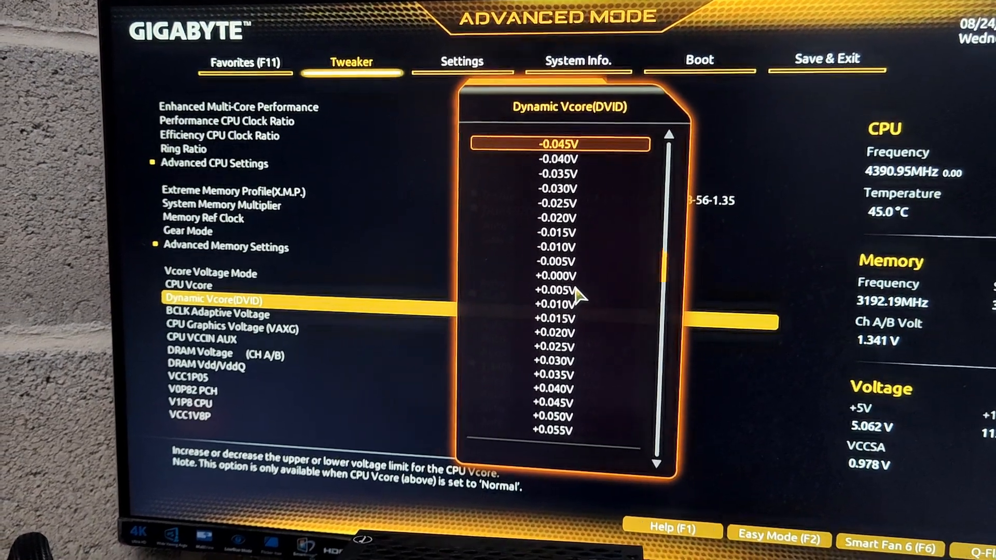
Change the Dynamic Vcore (DVID) offset to -0.025V.
click(561, 143)
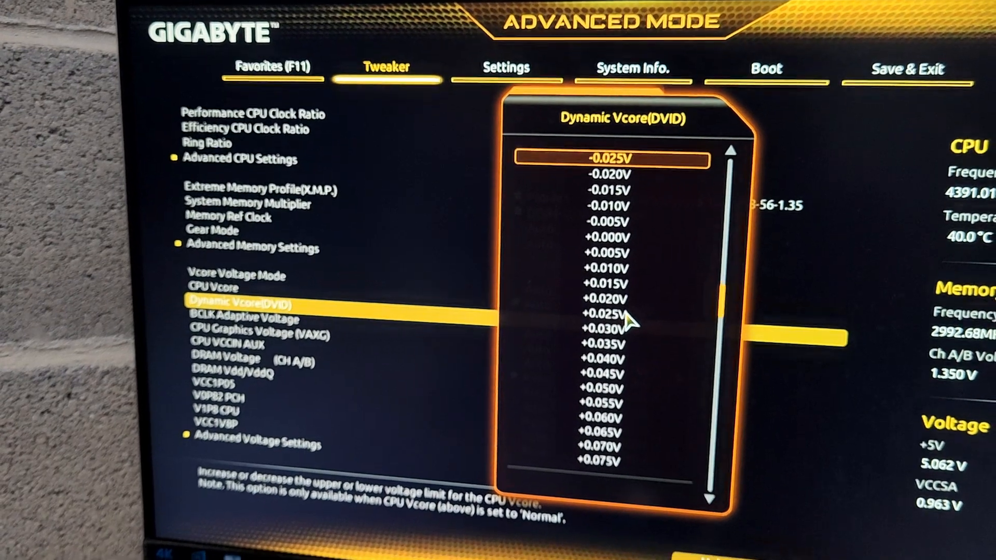
click(609, 158)
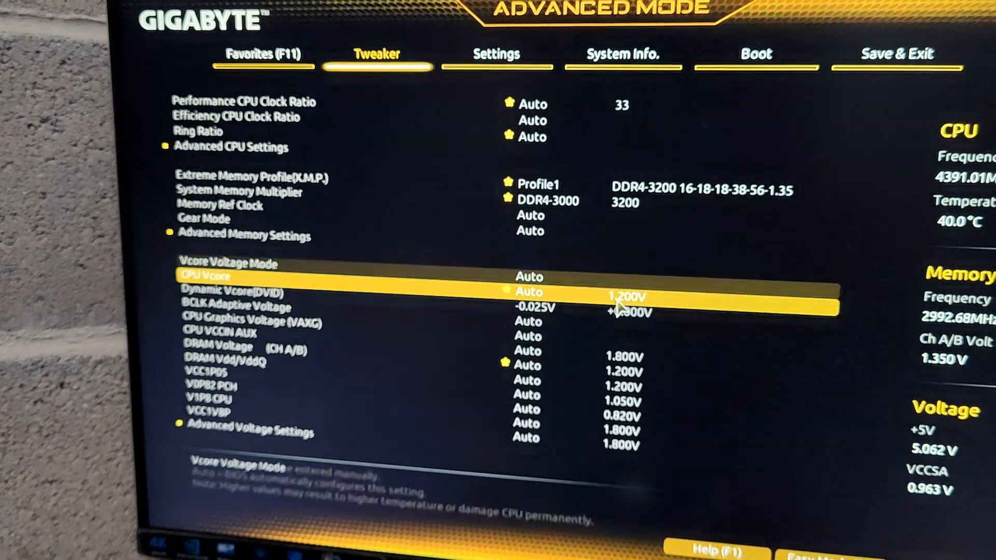
Move through the Dynamic Vcore offset list to pick the next value.
key(up)
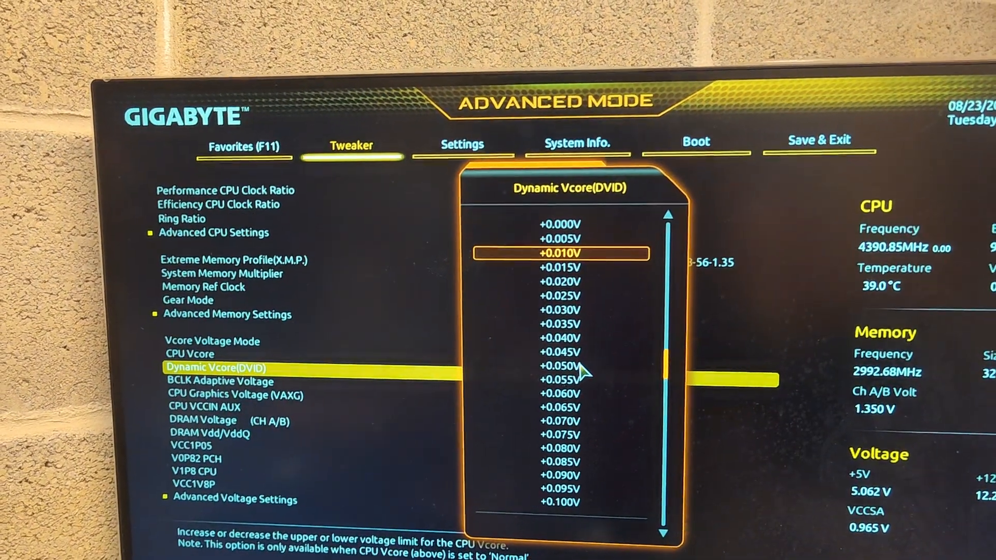
Choose +0.010V as the Dynamic Vcore (DVID) offset.
click(557, 254)
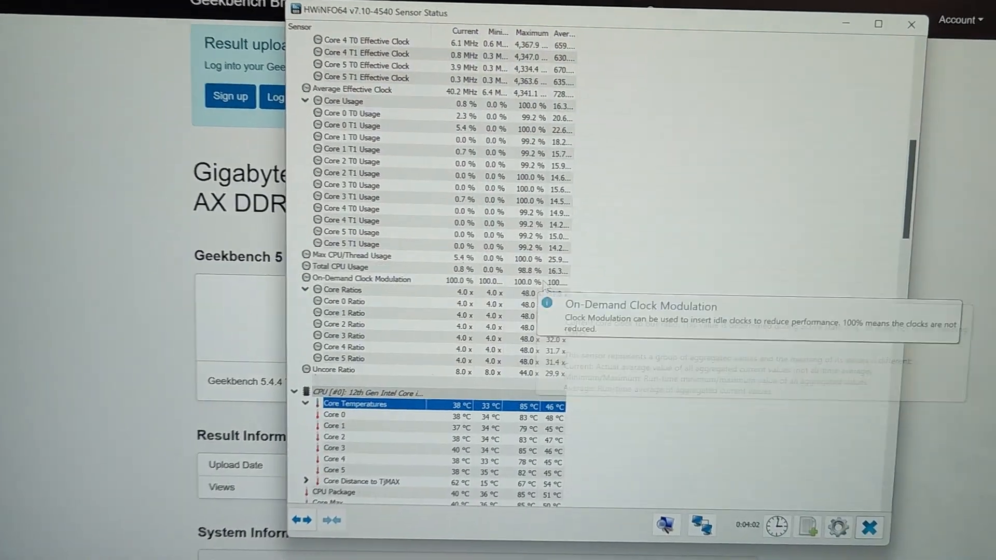
Scroll HWiNFO64 sensors to the core VIDs near 1.367 V and clocks near 4,389 MHz.
scroll(down, 3)
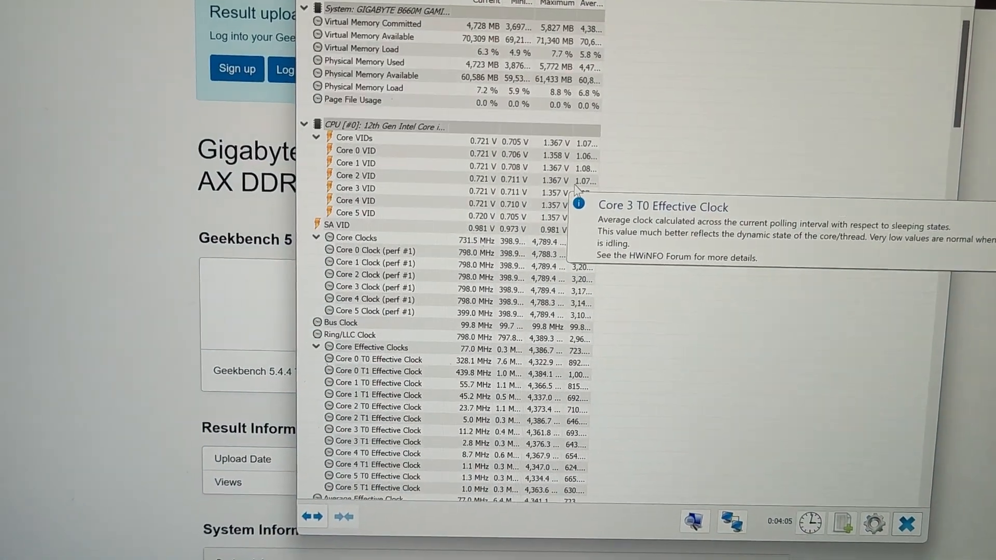